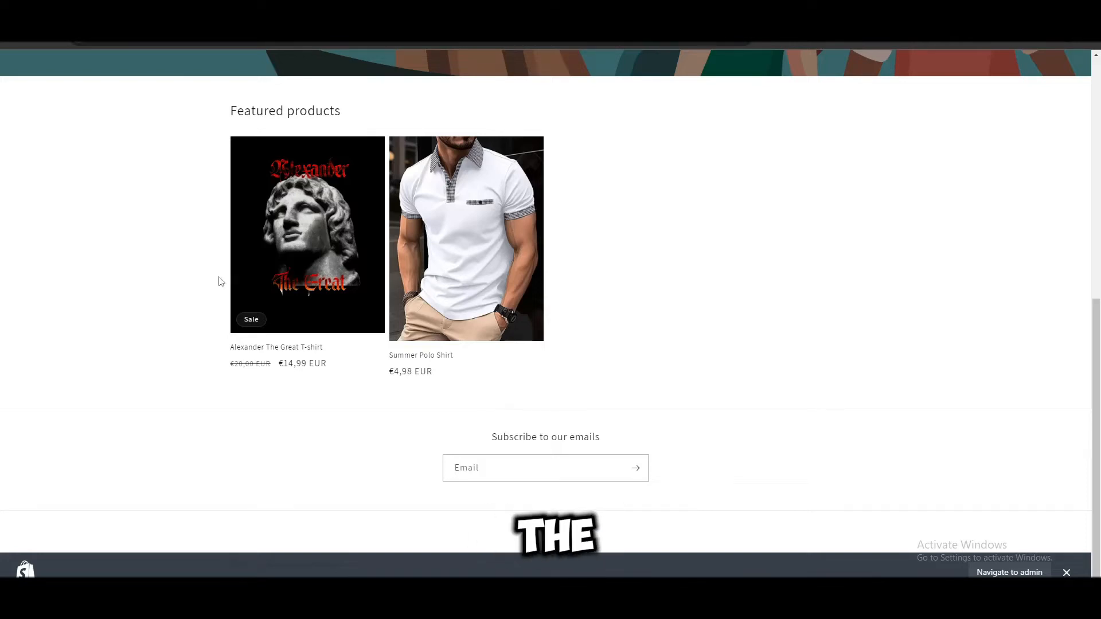
mouse_move(265, 368)
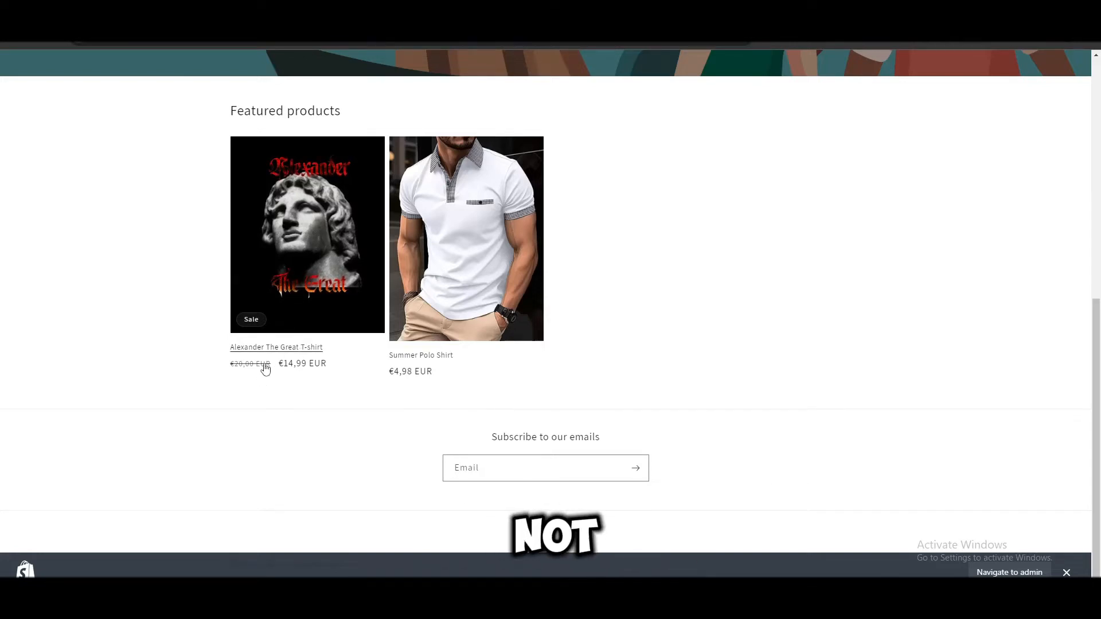
mouse_move(253, 379)
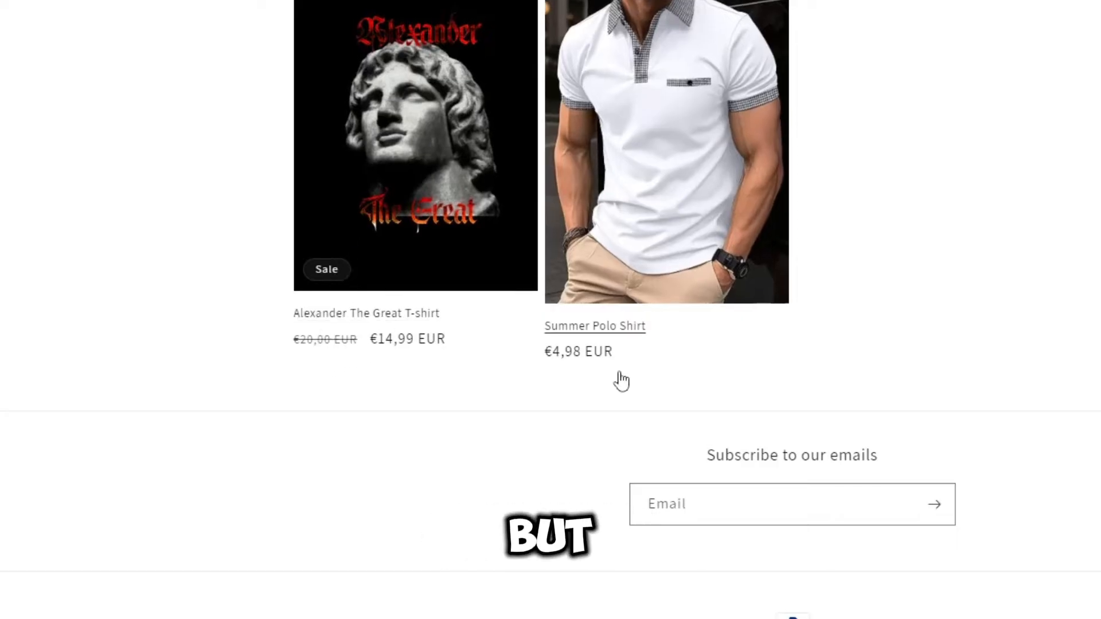
mouse_move(512, 373)
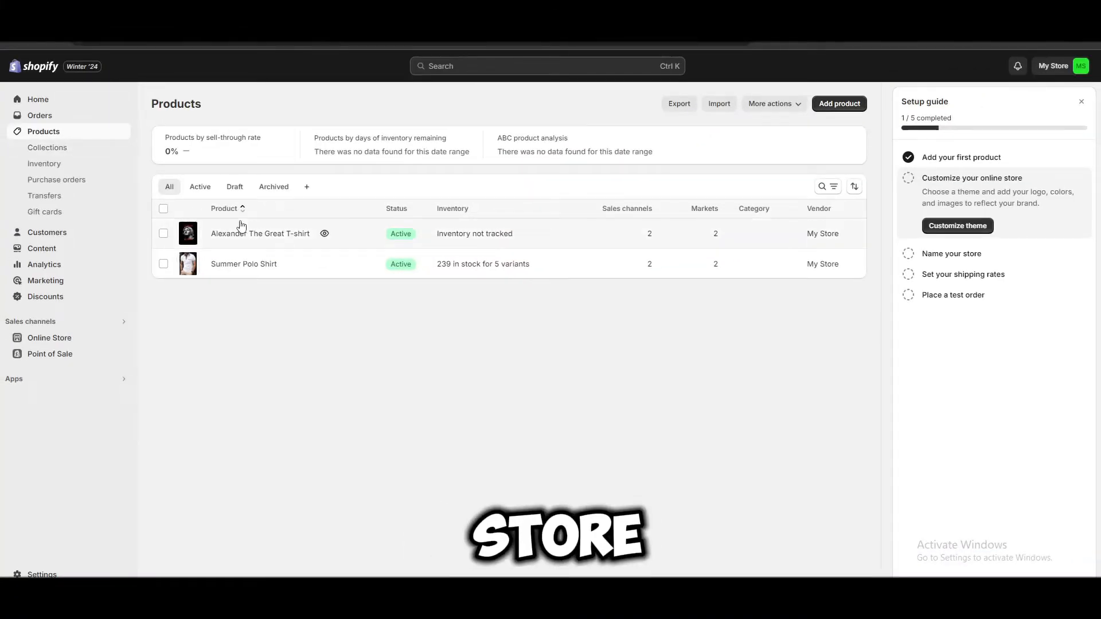
Save a 25.00 compare-at price on the Alexander The Great T-shirt, then return to the admin.
left_click(260, 234)
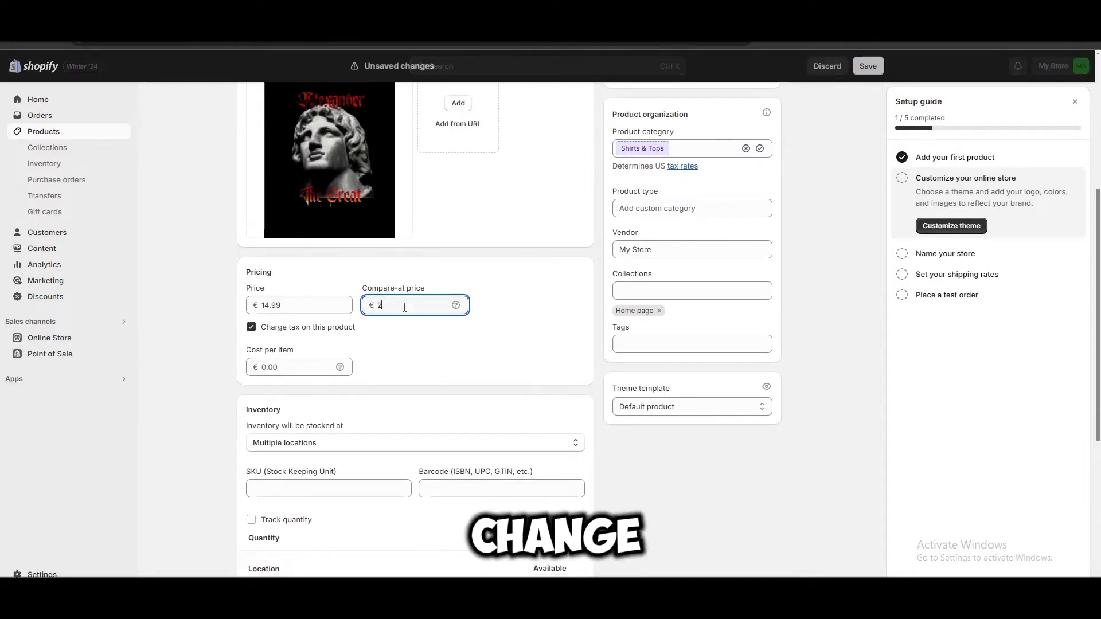
type("5.00")
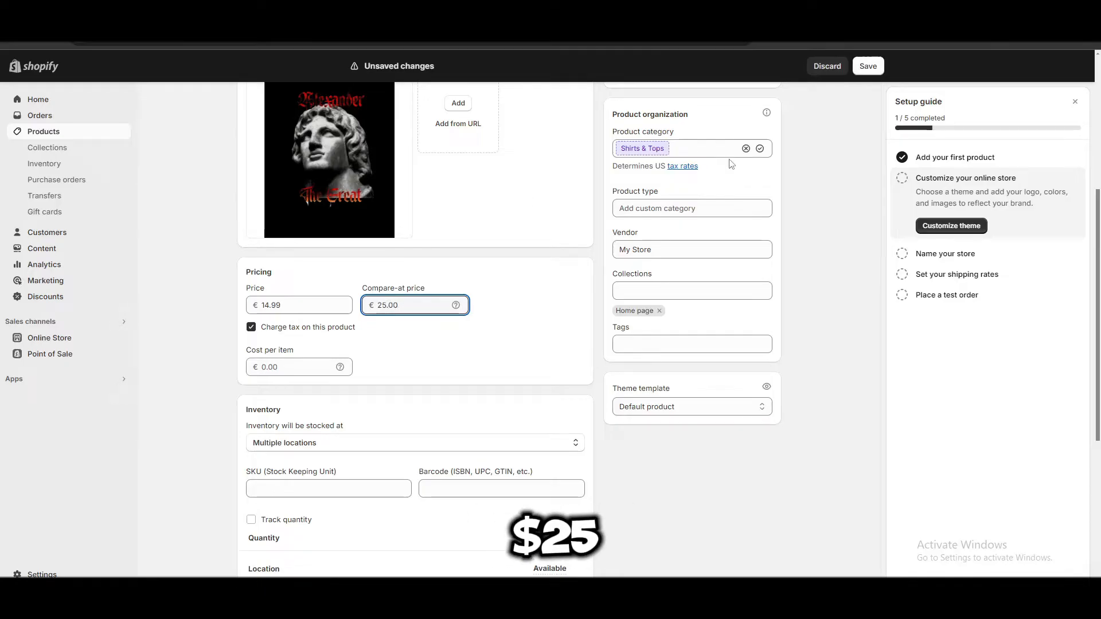
left_click(867, 65)
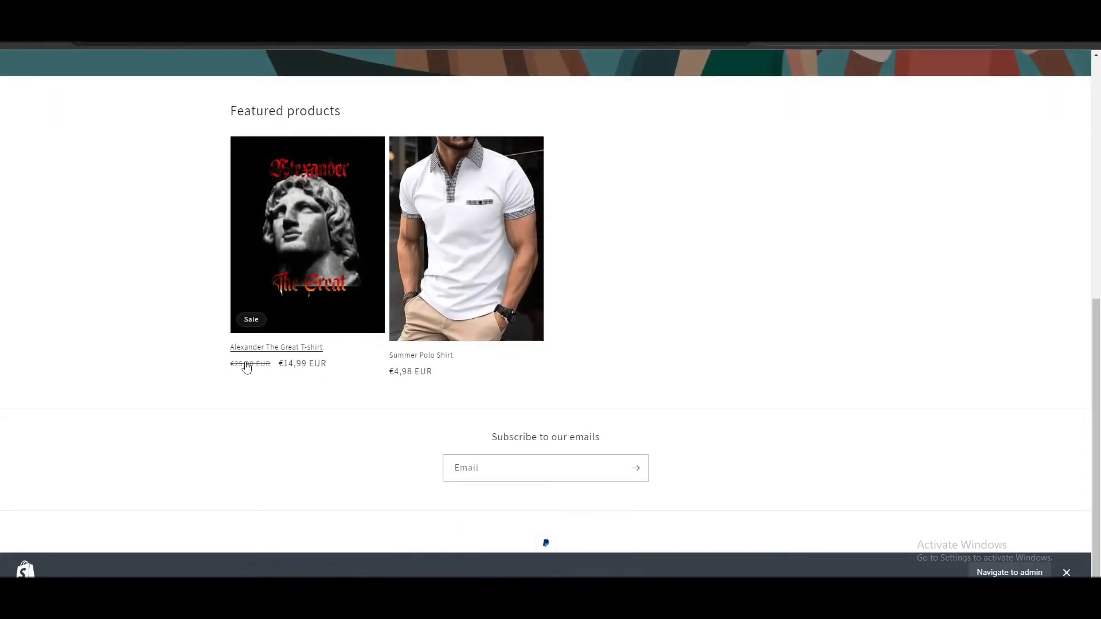
left_click(466, 239)
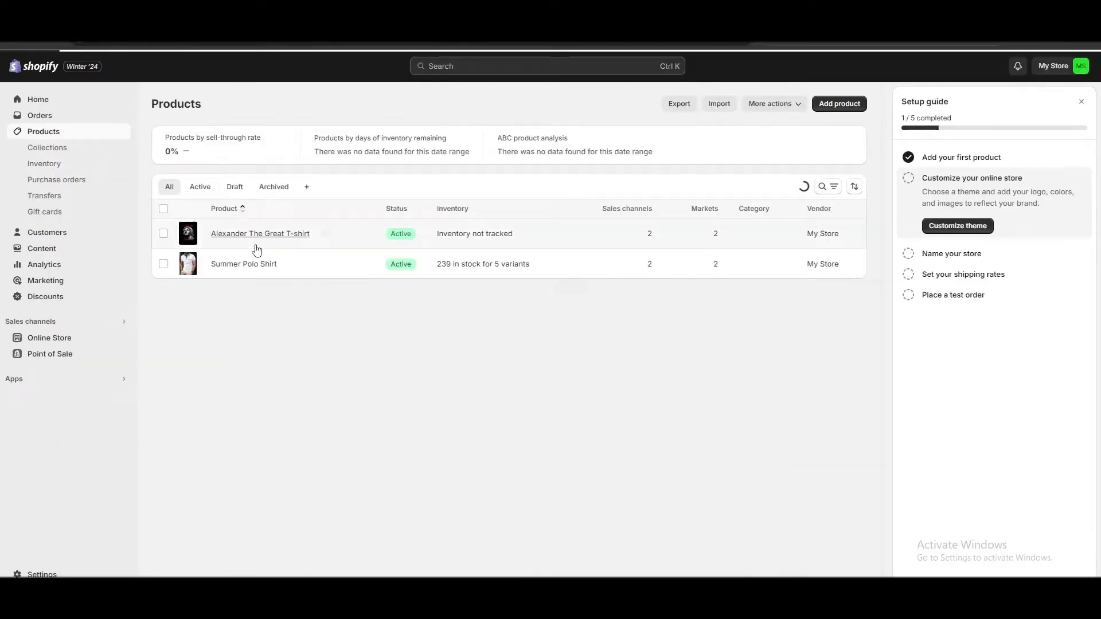
Open Summer Polo Shirt and scroll to its five QJ-White variants priced 4.98.
left_click(244, 263)
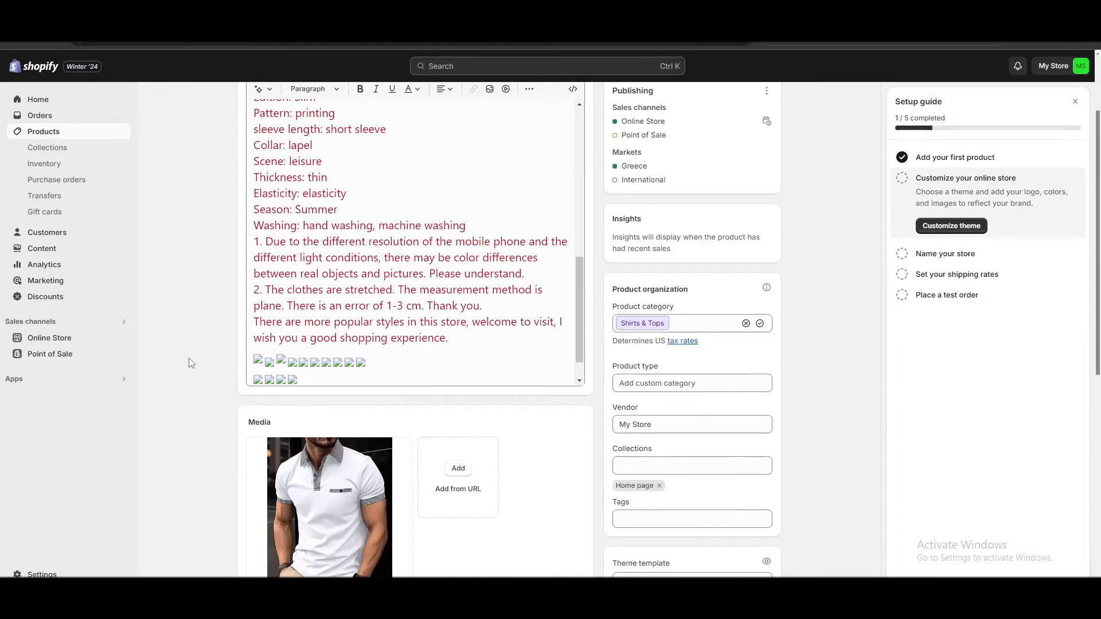
scroll("down", 3)
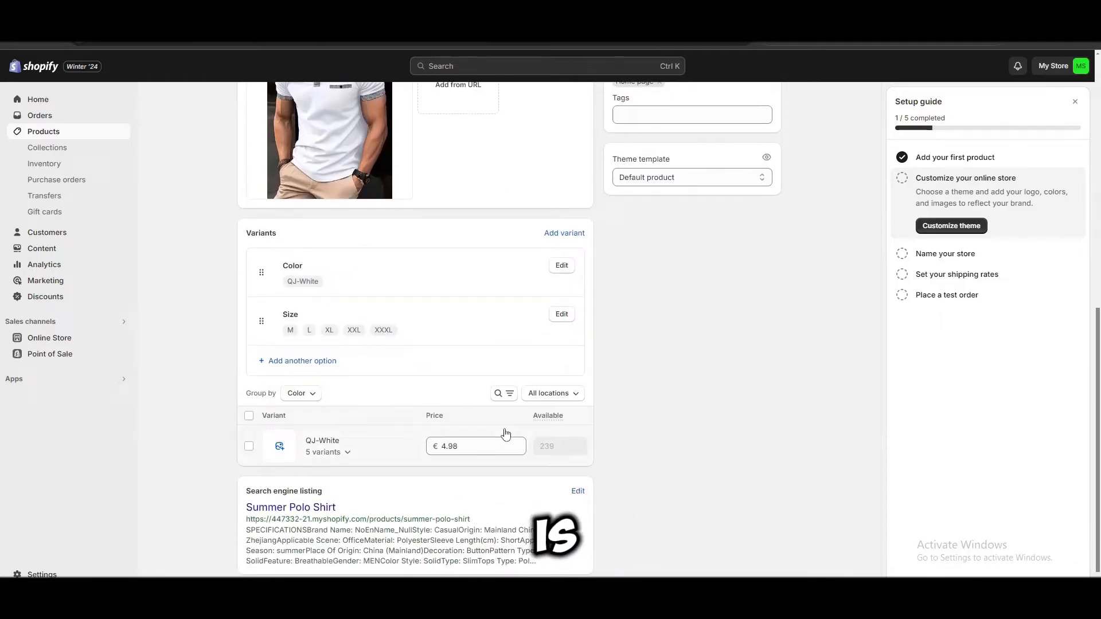
mouse_move(560, 451)
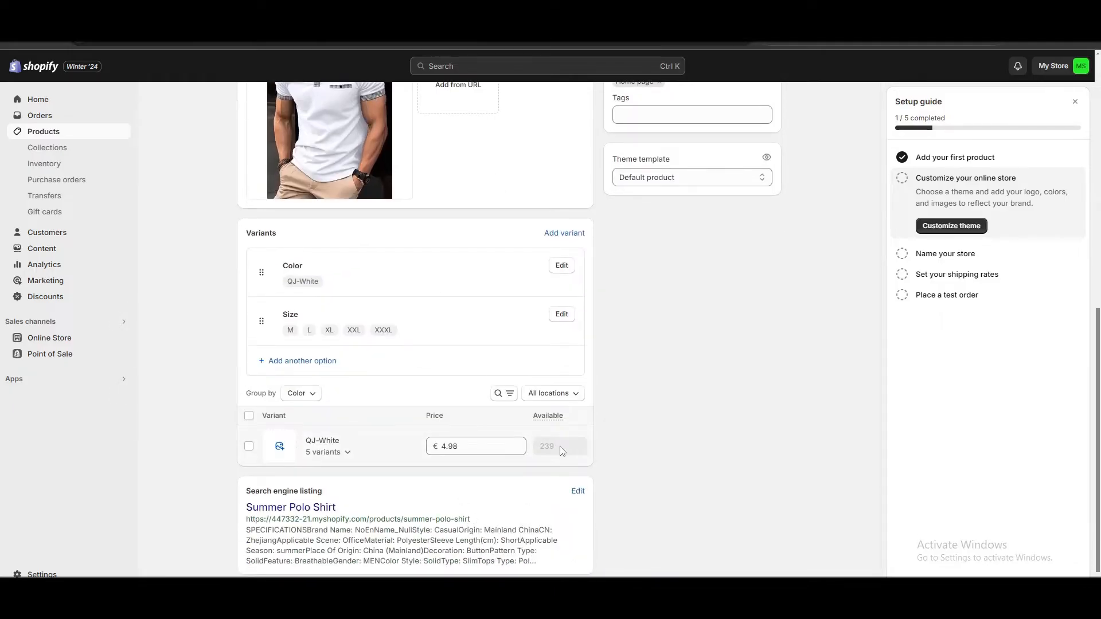
scroll("down", 3)
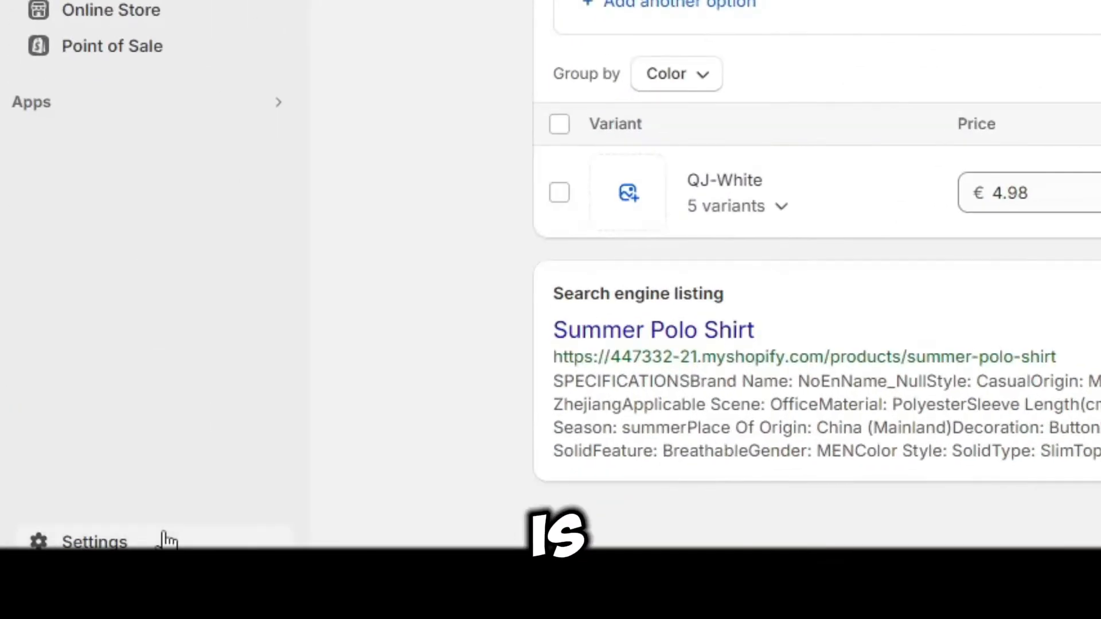
Confirm compare-at price hiding is off in Markets preferences, then view the polo on the storefront.
left_click(94, 541)
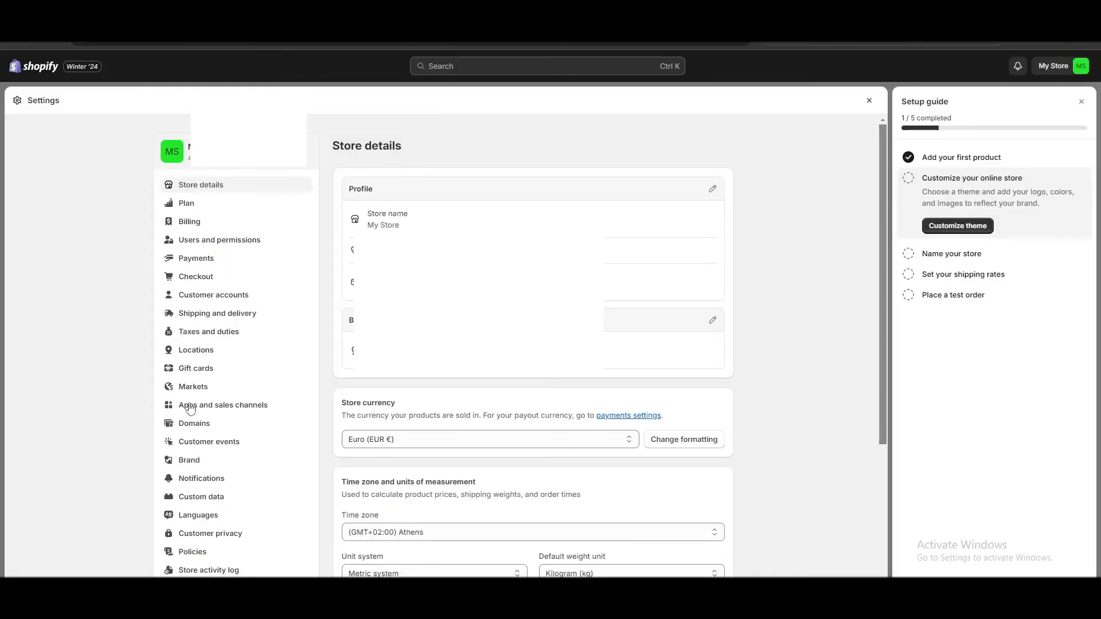
left_click(194, 386)
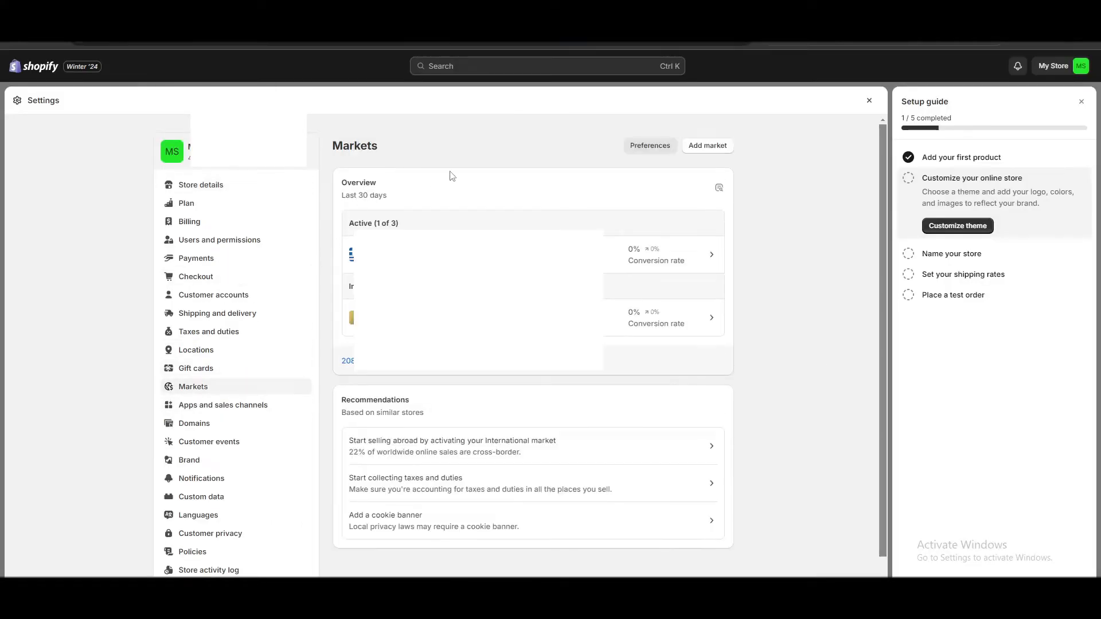
left_click(648, 145)
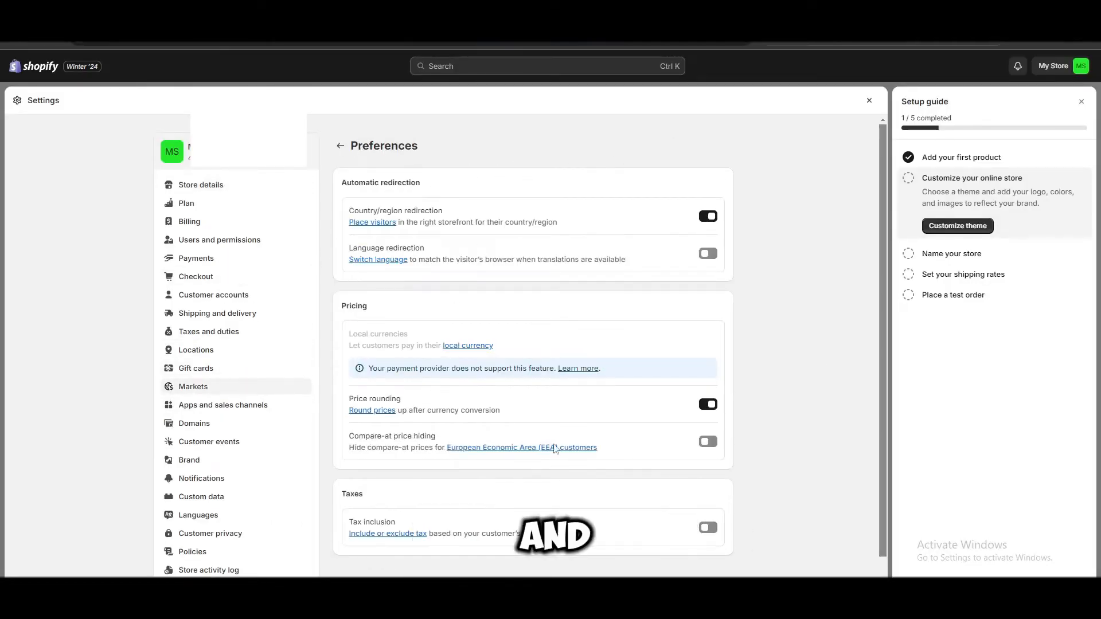
left_click(707, 442)
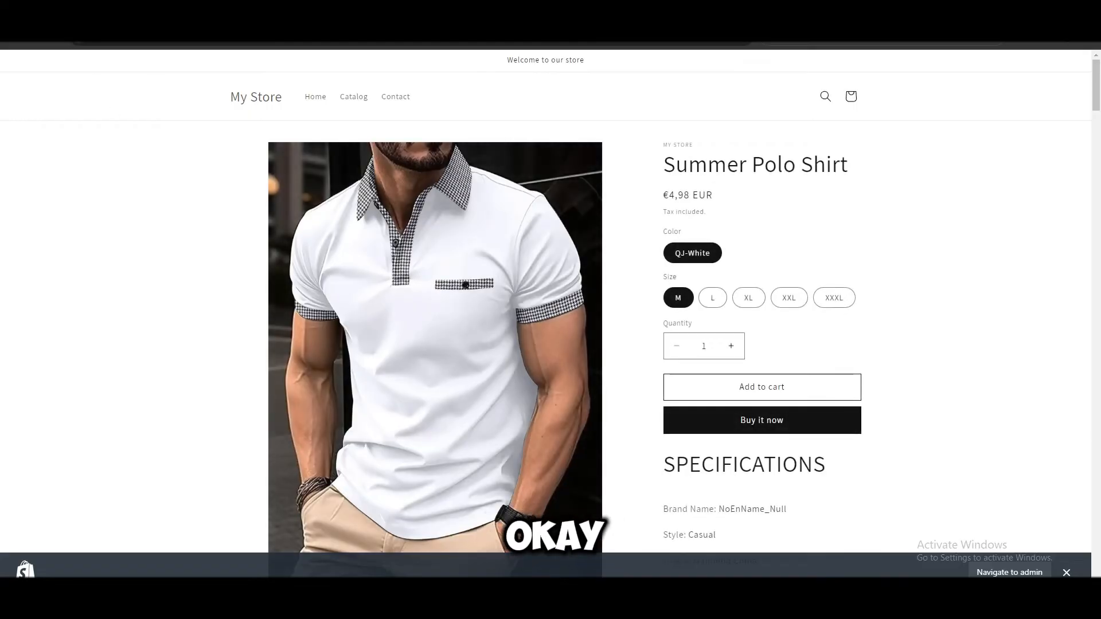
Back in admin, expand the Summer Polo Shirt's five variants and open QJ-White / M.
left_click(1009, 572)
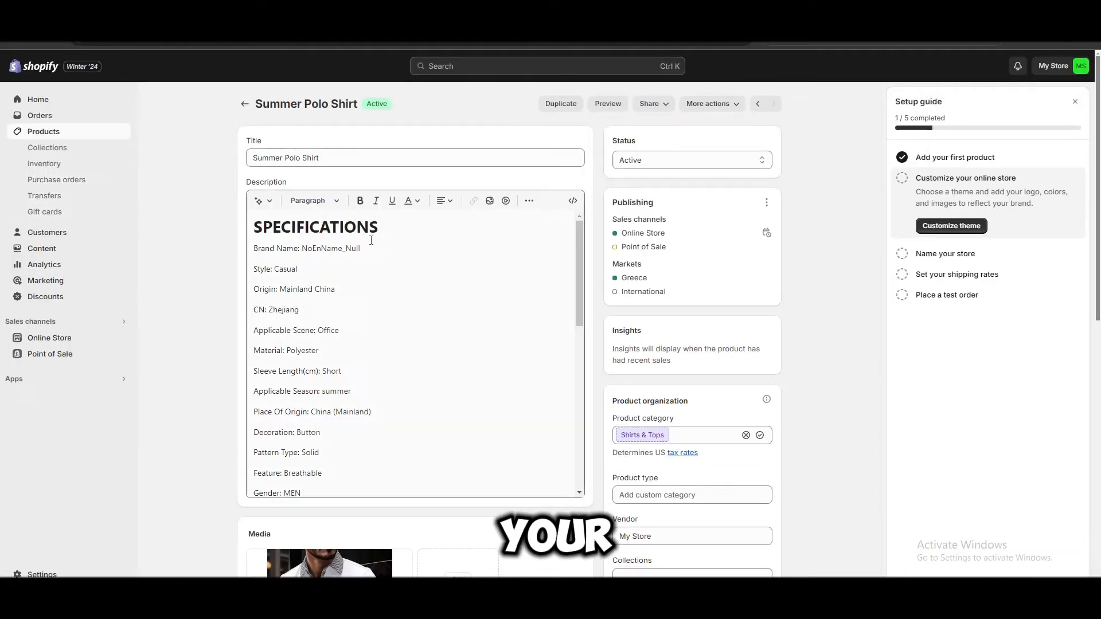
scroll("down", 3)
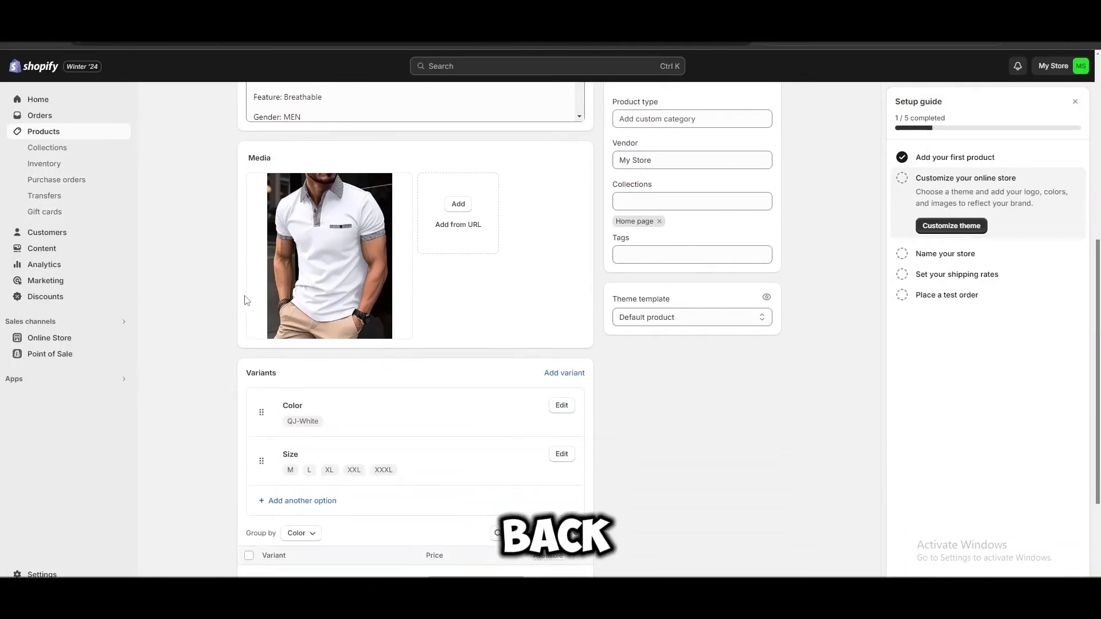
scroll("down", 3)
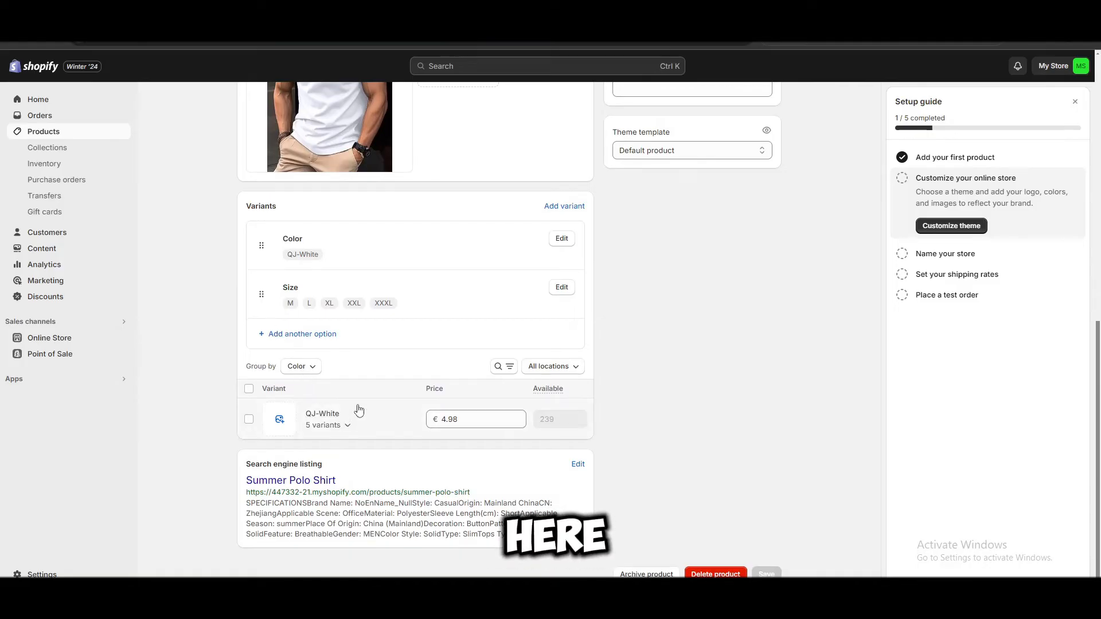
left_click(328, 425)
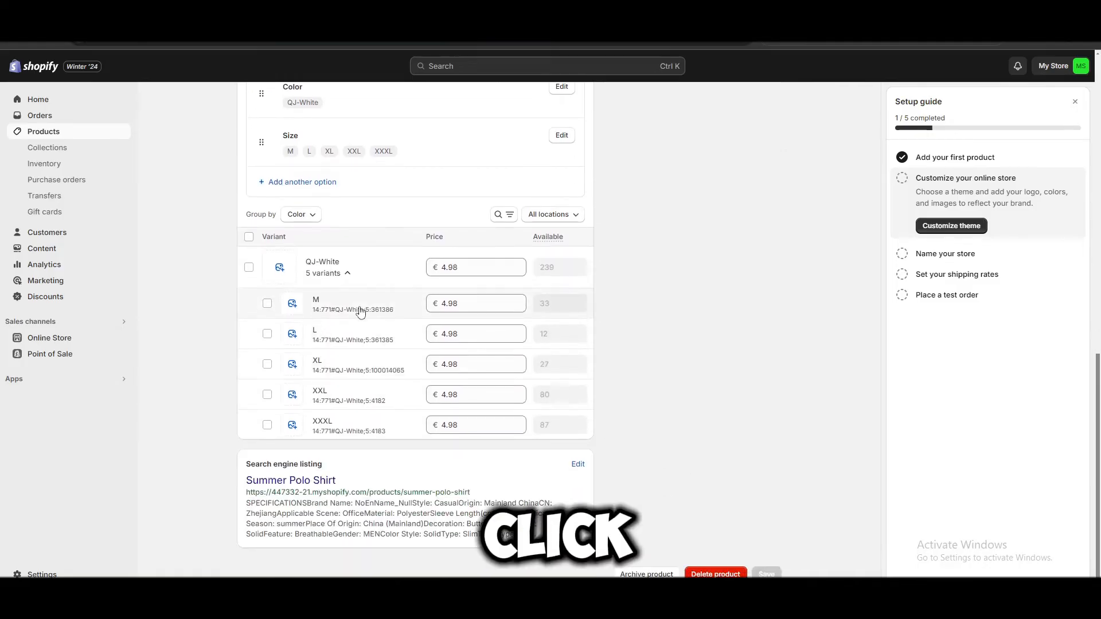
left_click(315, 304)
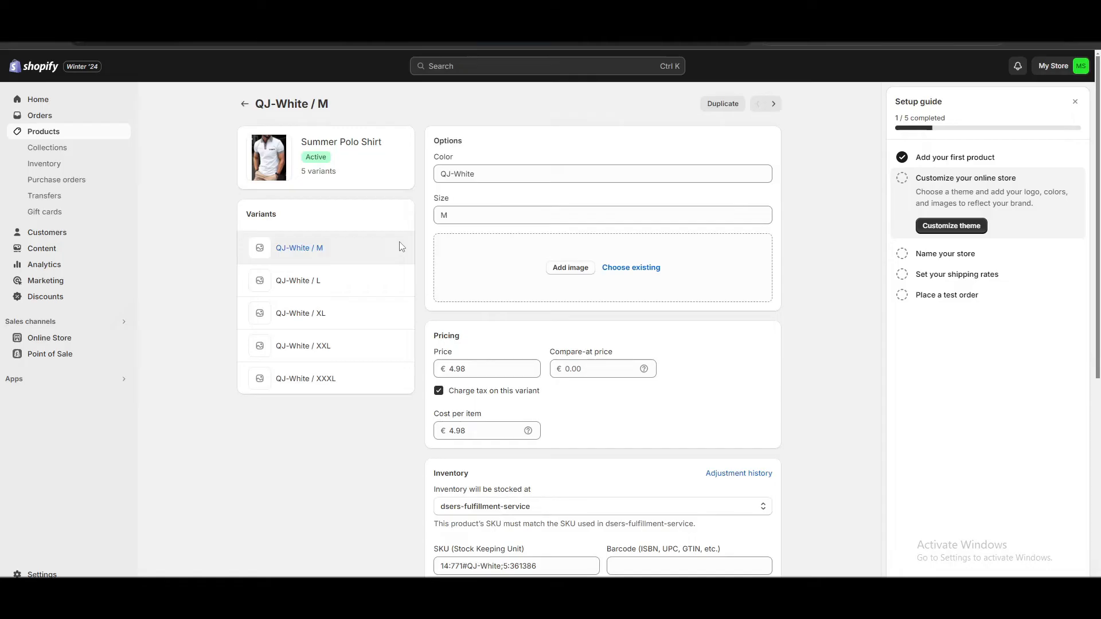
Enter and save a 10.00 compare-at price for QJ-White / M and the next variant.
left_click(602, 369)
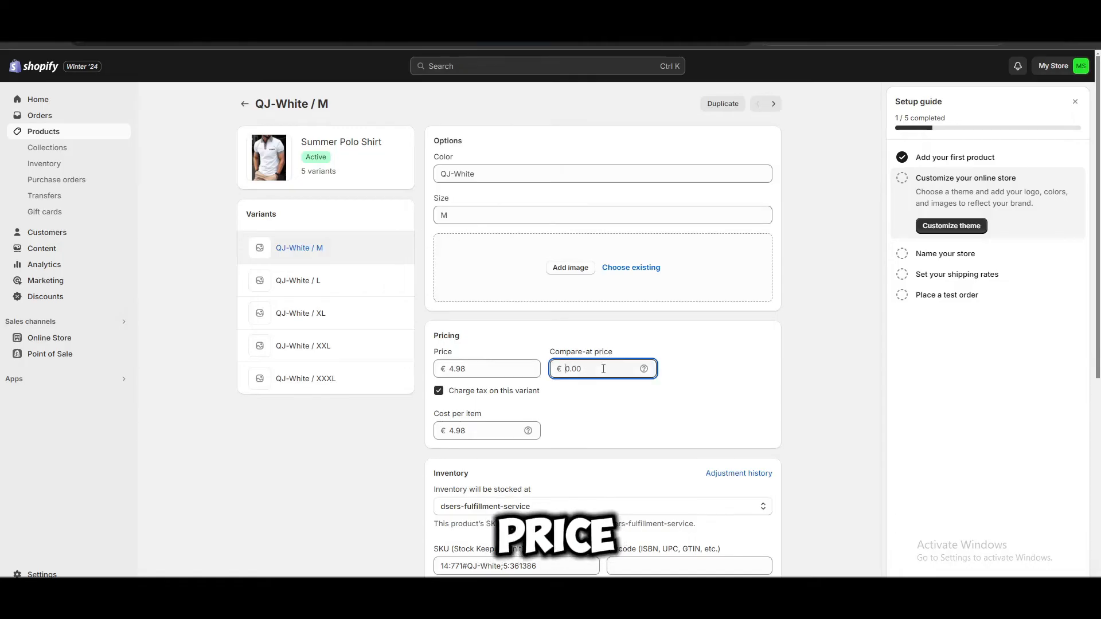
type("10.0")
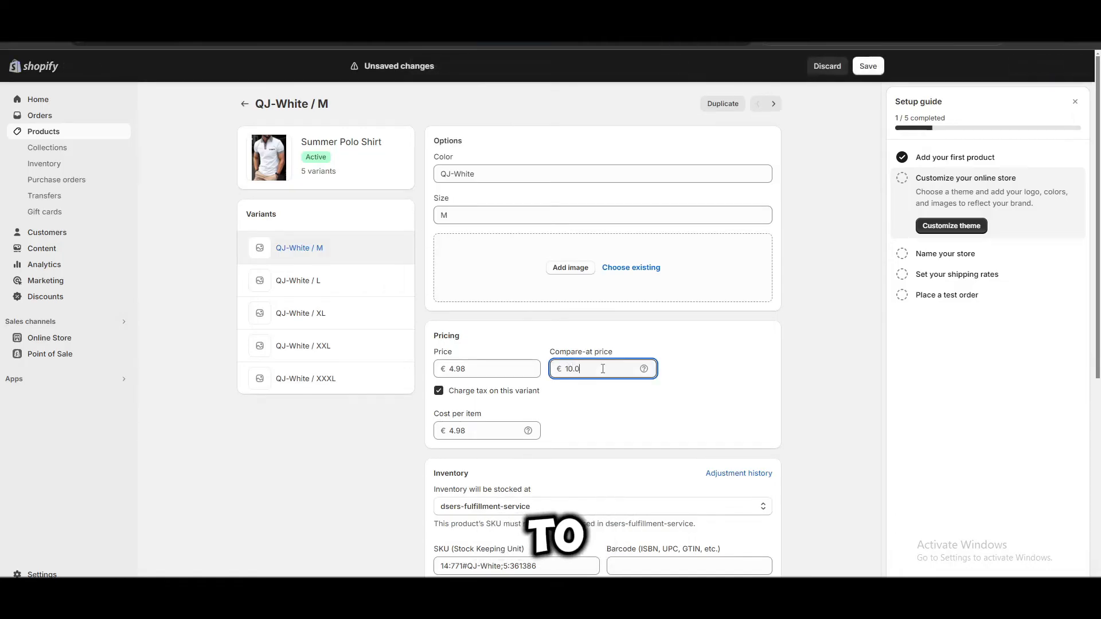
left_click(868, 66)
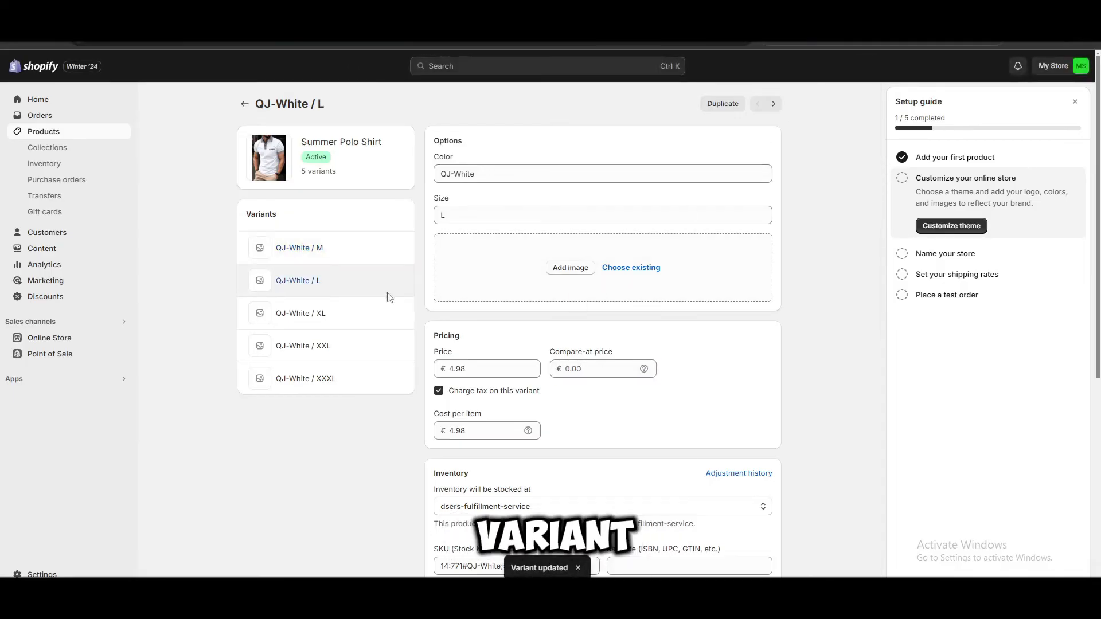
type("10.00")
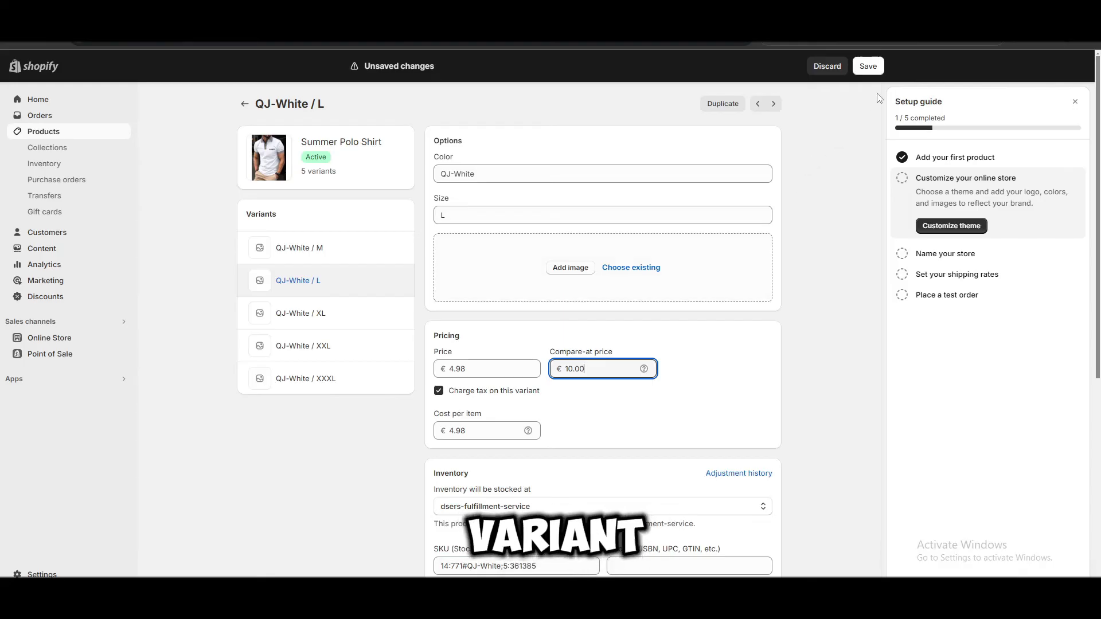
left_click(303, 345)
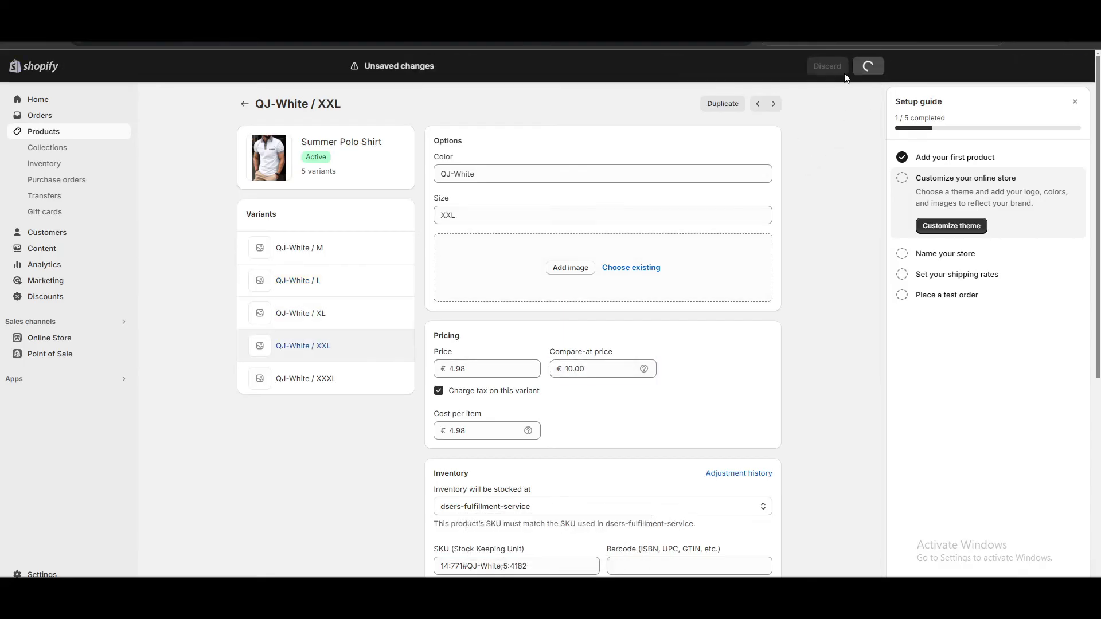